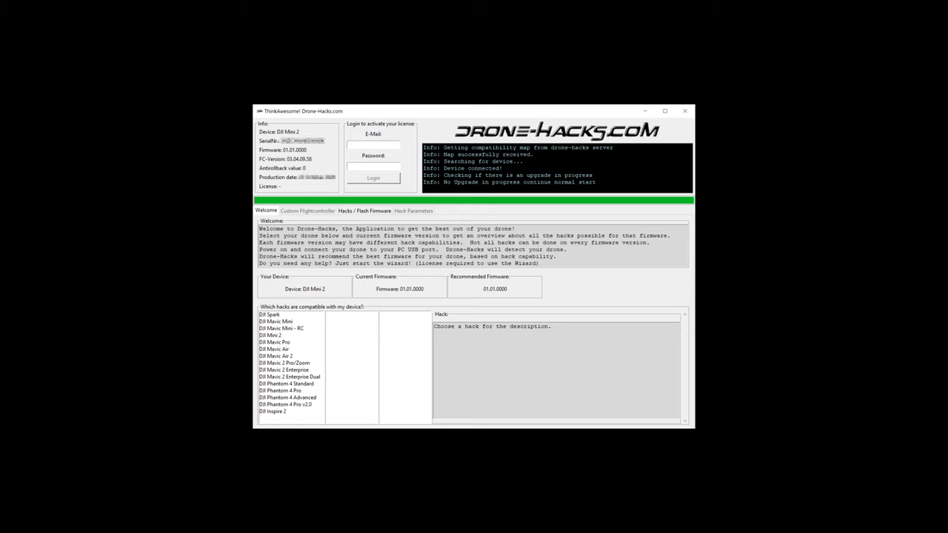
Show the hack parameters page after the DJI Mini 2's parameters are read in
left_click(413, 211)
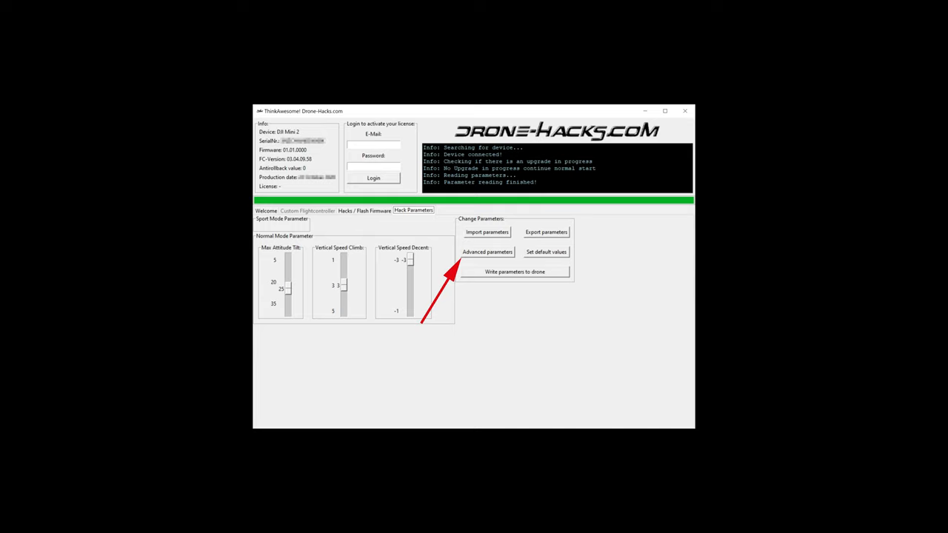
Show the advanced parameters window and search dji_bat to list the battery voltage parameters
left_click(487, 252)
type("dji_bat")
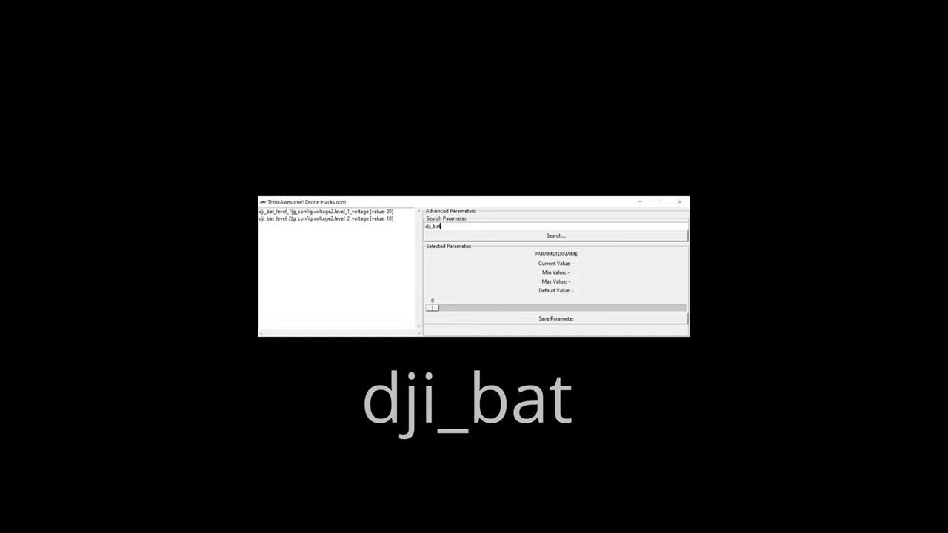
Select dji_bat_level_1 and set its value to 0 (range 0–100, default 20)
left_click(325, 212)
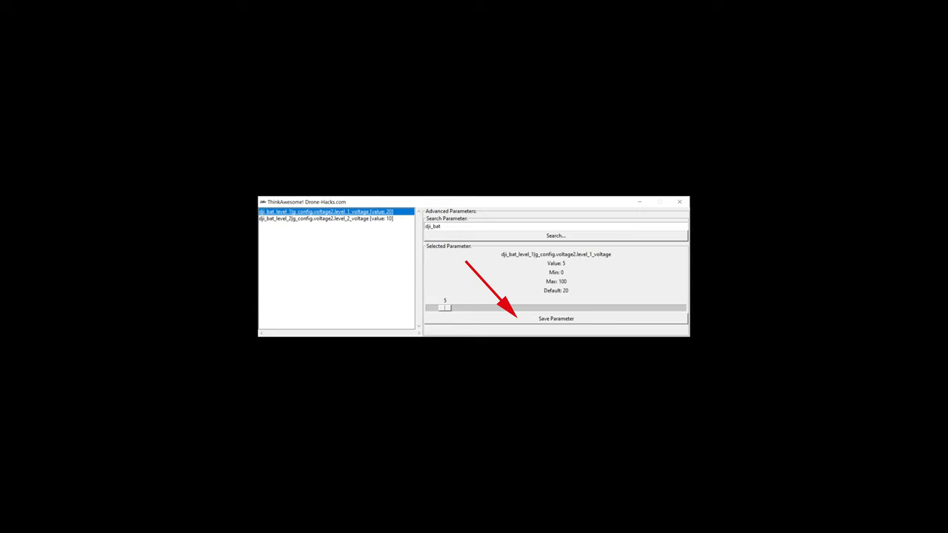